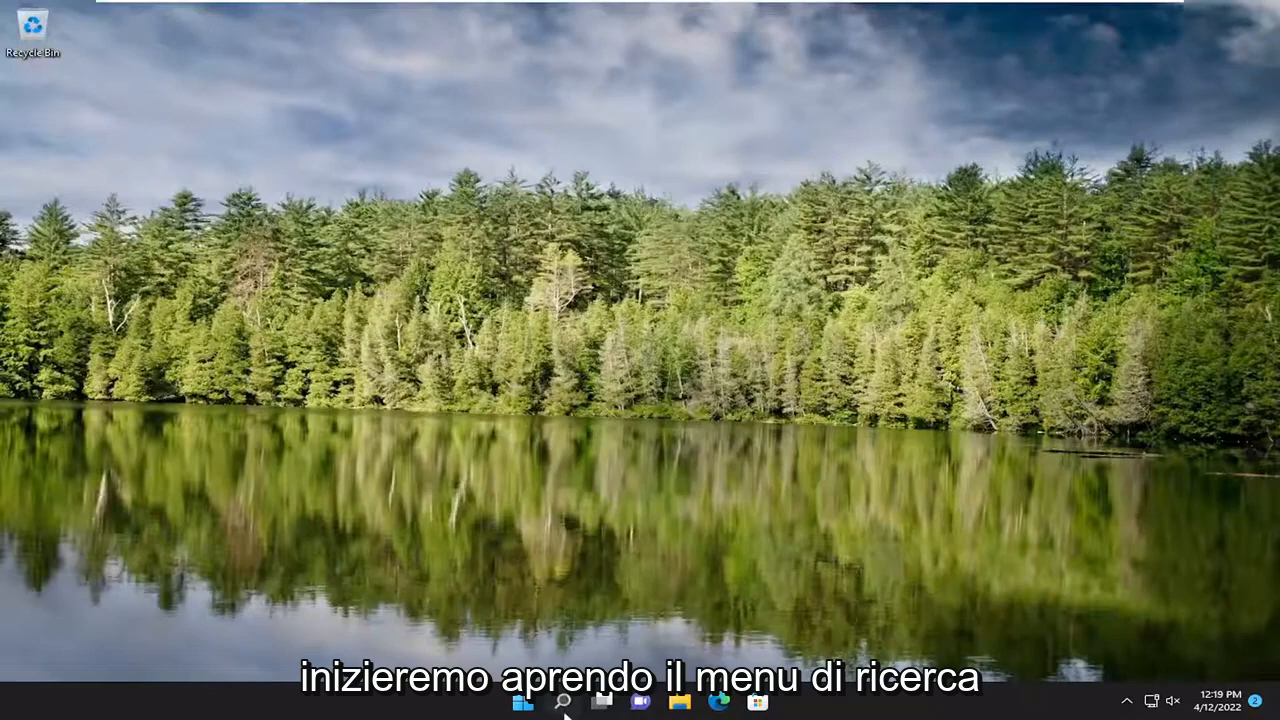
# - Launch Settings via Start search and go to System > Notifications
pyautogui.write('settings')
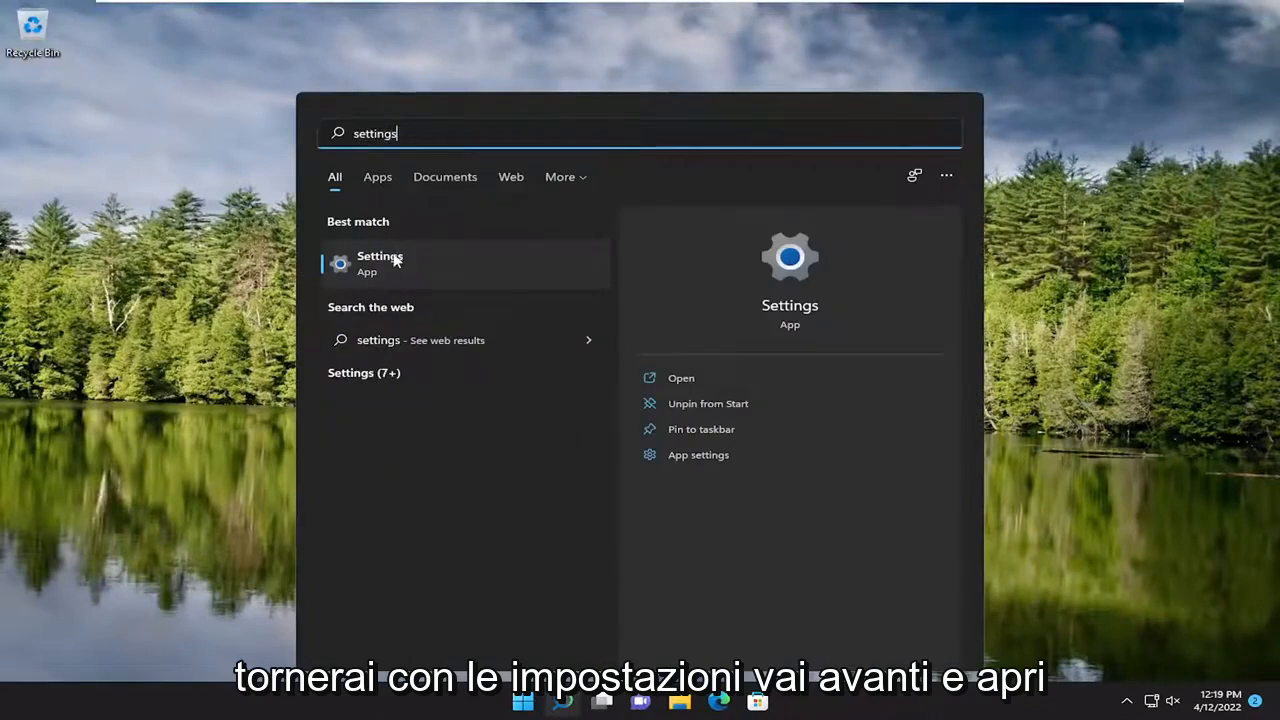
pyautogui.click(380, 262)
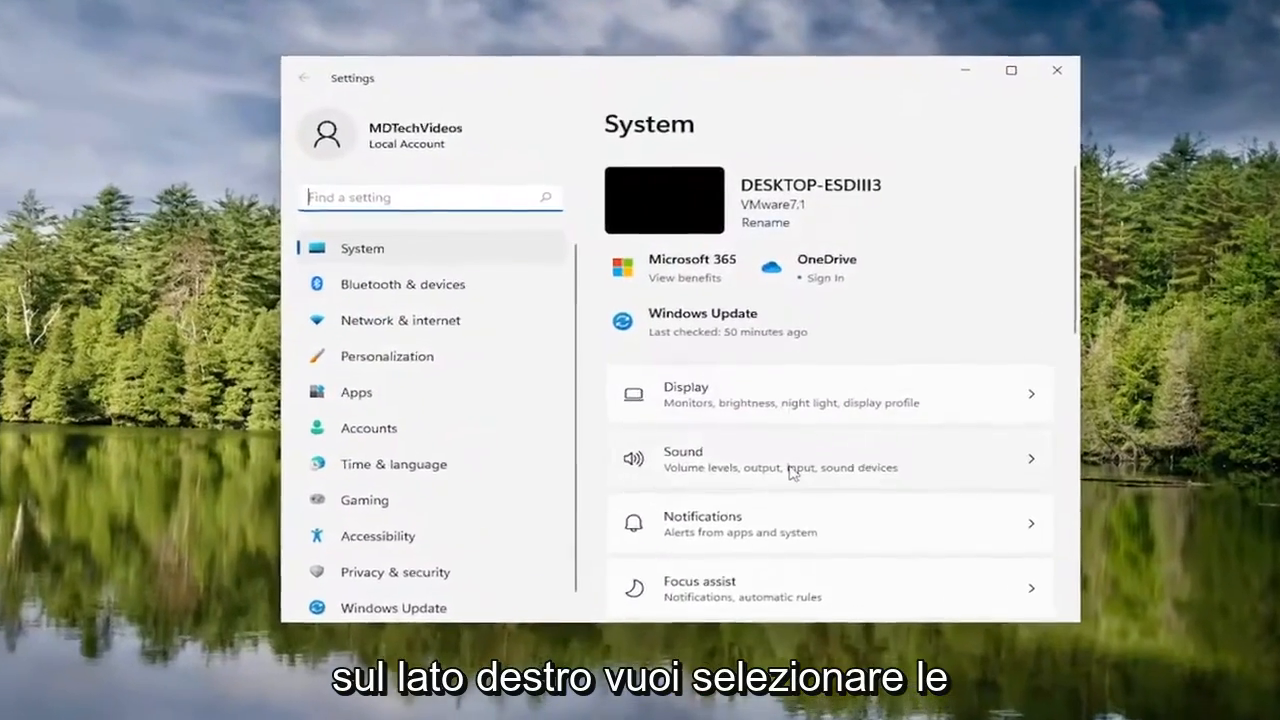
pyautogui.click(828, 524)
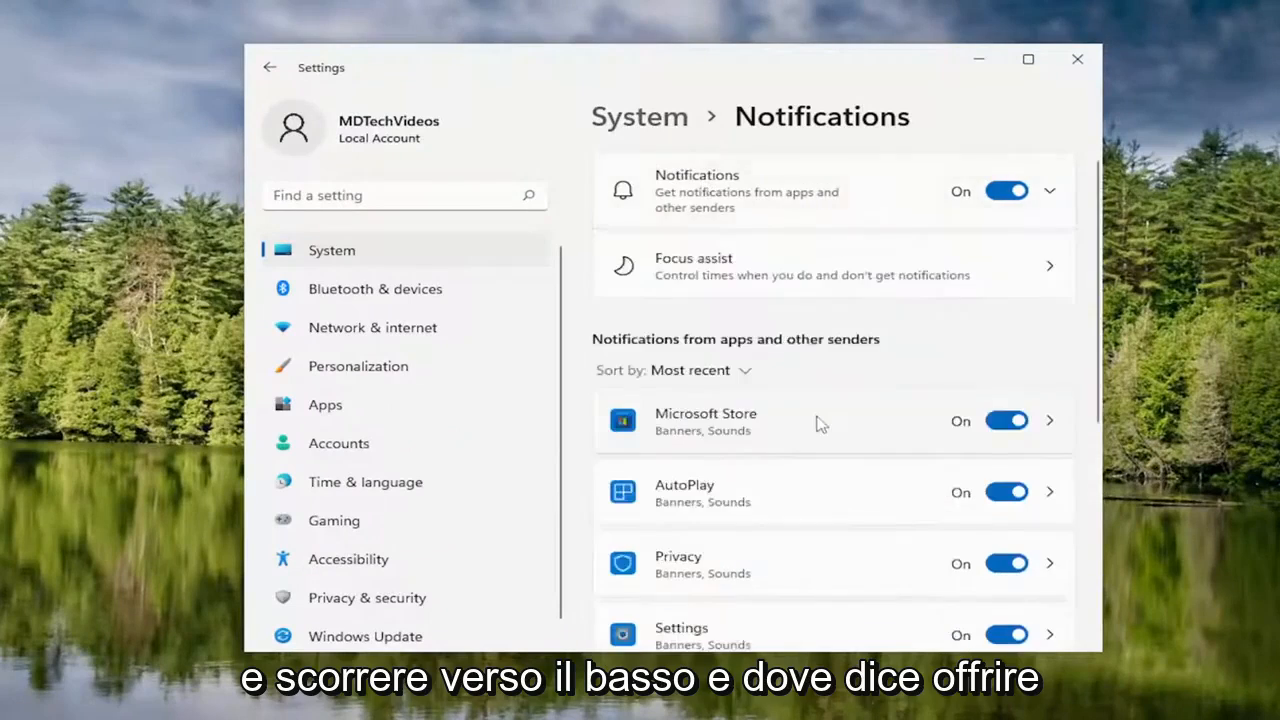
# - Uncheck device setup suggestions and Windows tips and suggestions, then close Settings
pyautogui.scroll(-3)
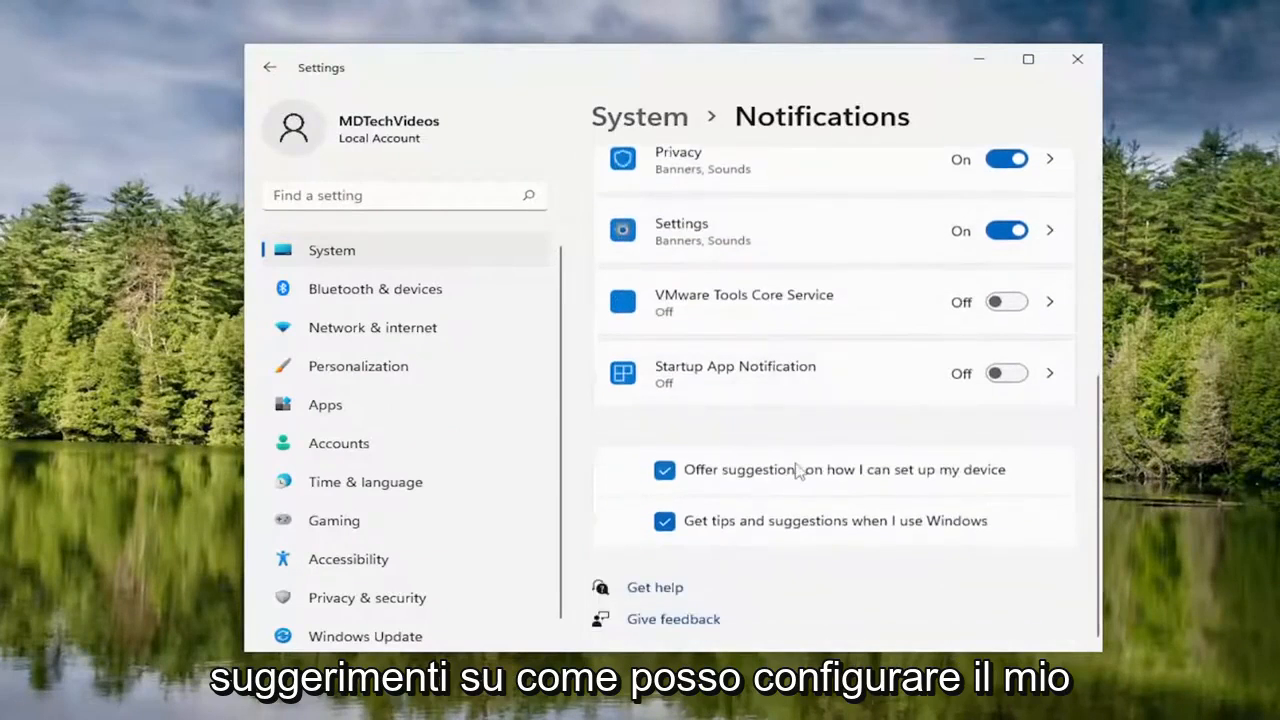
pyautogui.click(664, 470)
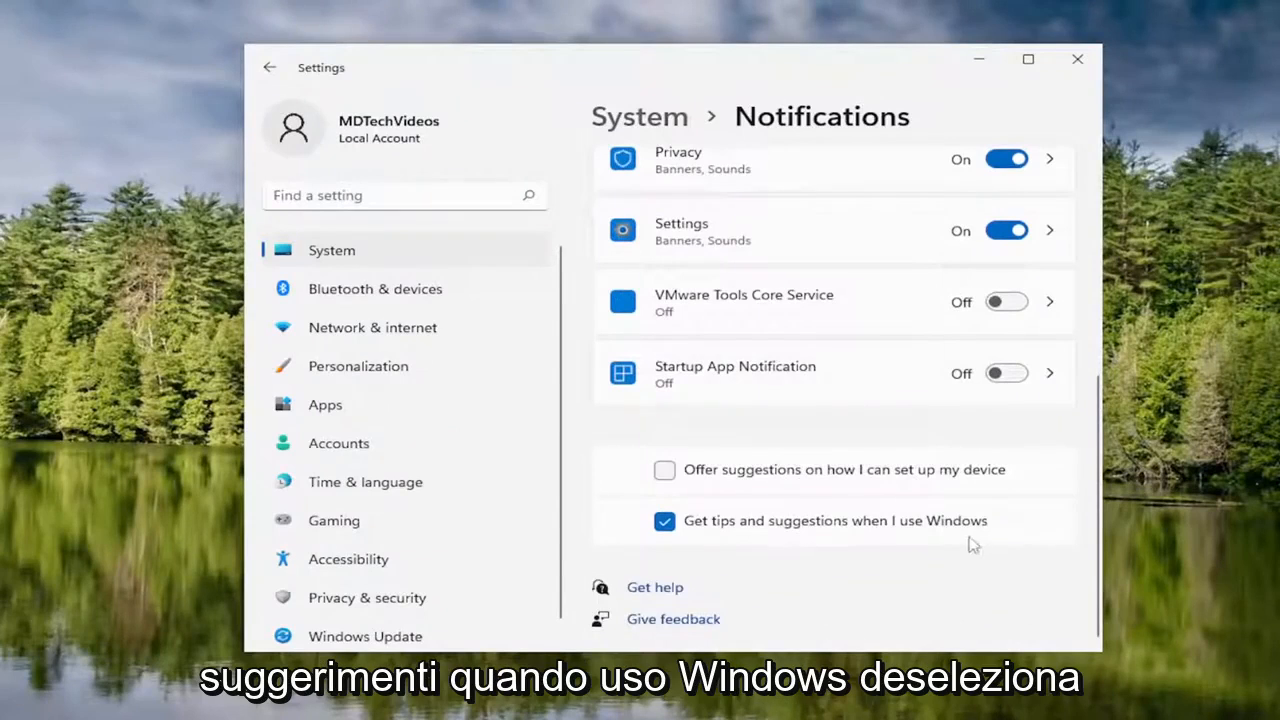
pyautogui.click(664, 520)
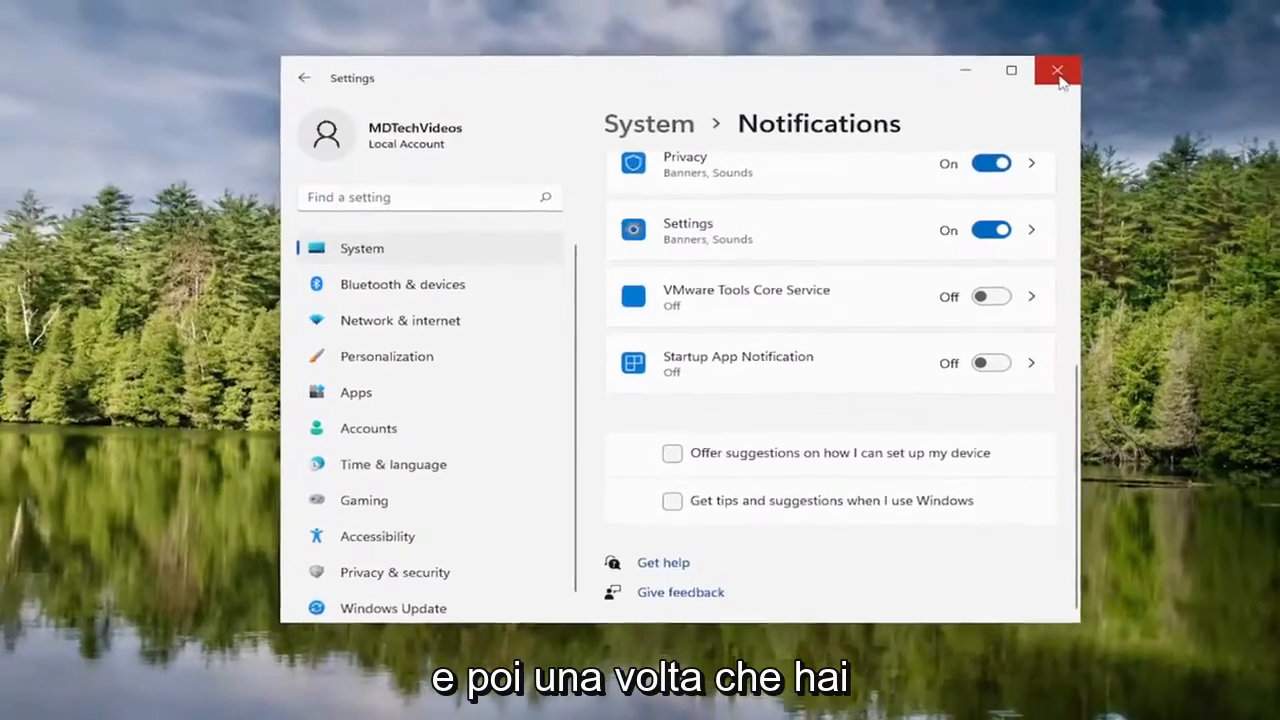
pyautogui.click(1056, 72)
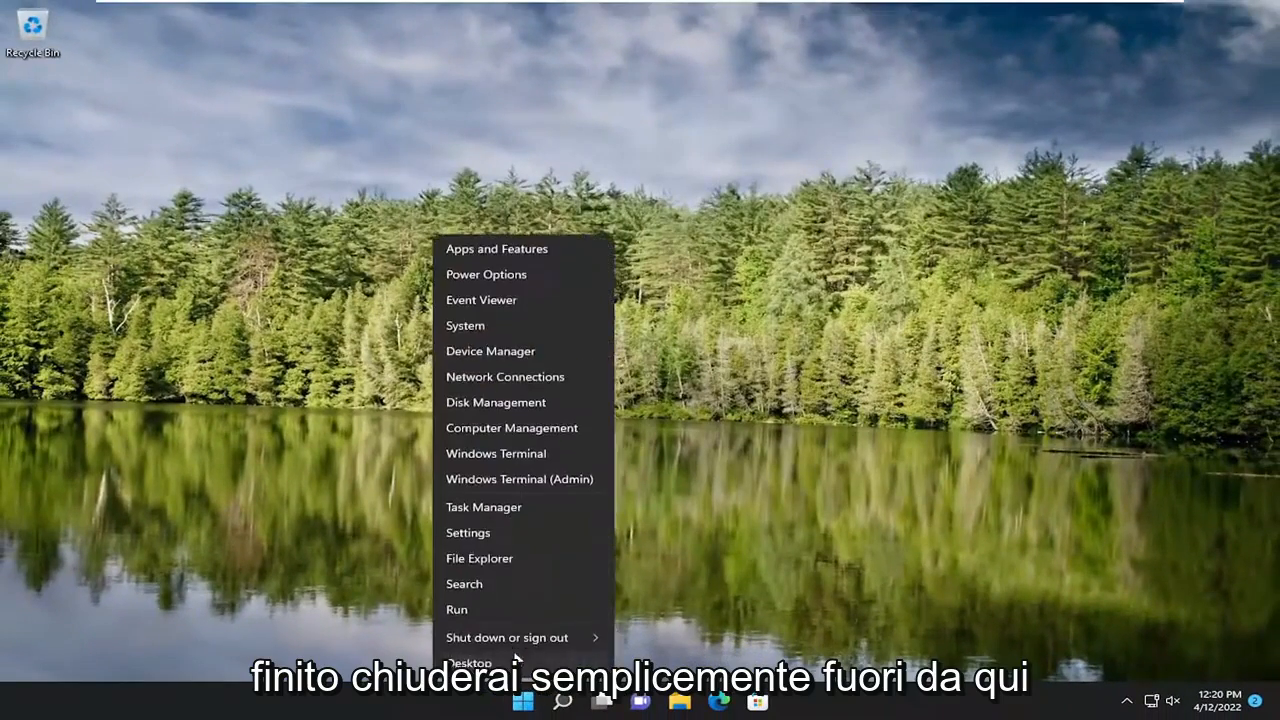